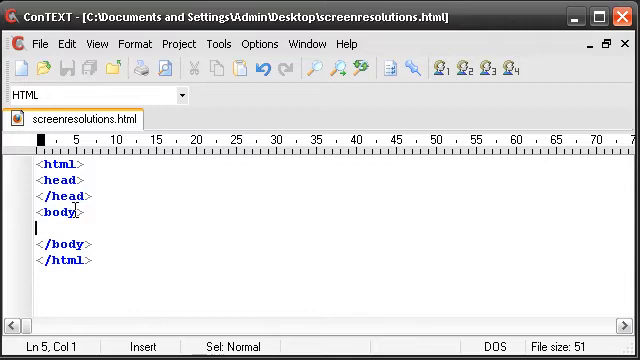
# Write an empty <script type="text/javascript"> block with <!-- //--> comment guards inside <body> and save.
pyautogui.write('<scr')
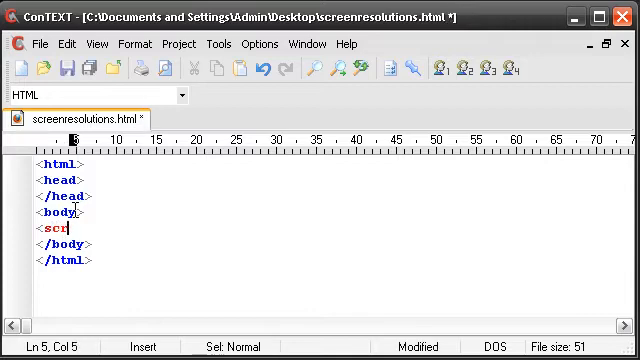
pyautogui.write('ipt type="j')
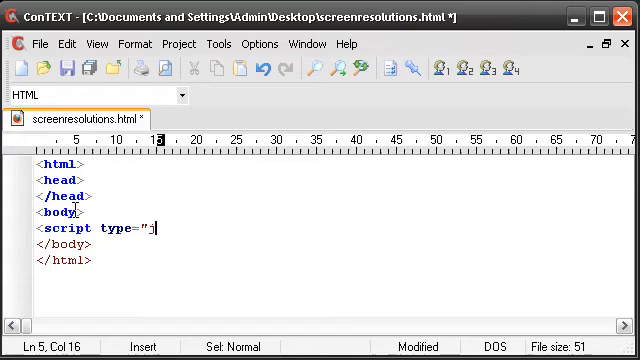
pyautogui.write('ext/javascript">')
pyautogui.write('<!--')
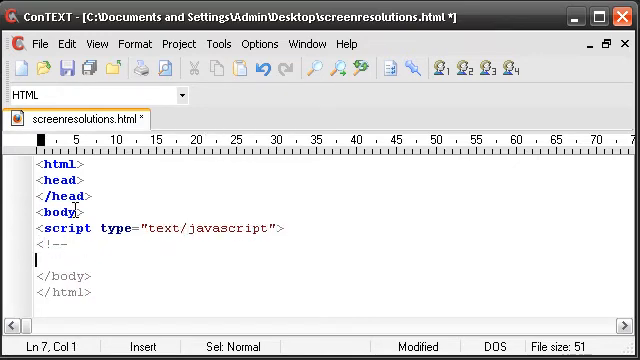
pyautogui.write('//-->')
pyautogui.write('<')
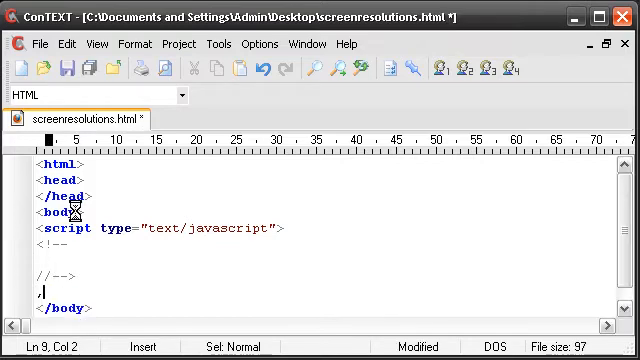
pyautogui.write('/scr')
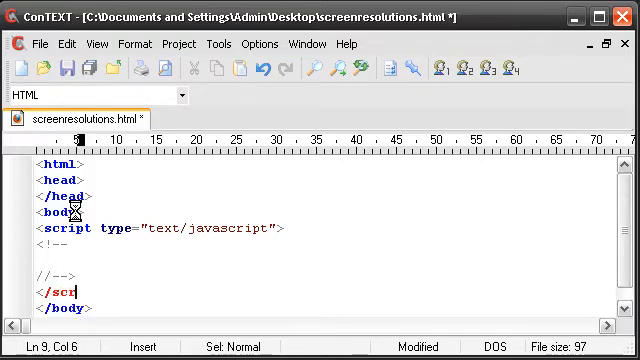
pyautogui.write('ipt>')
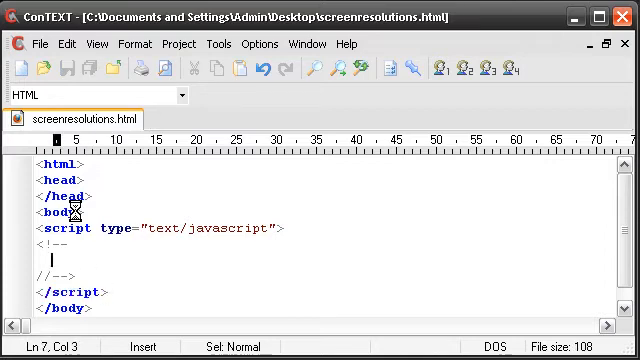
# Enter document.write(screen.width+'x'+screen.height); on the blank line inside the script.
pyautogui.press('Home')
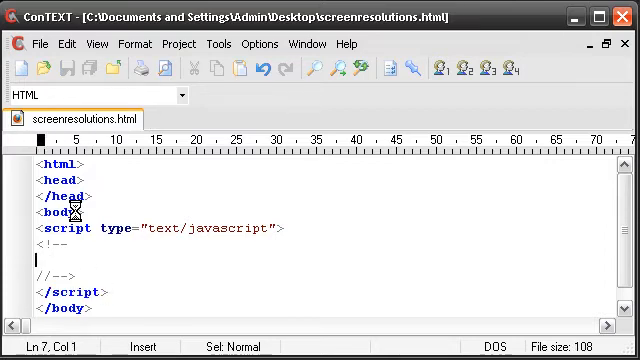
pyautogui.write('d')
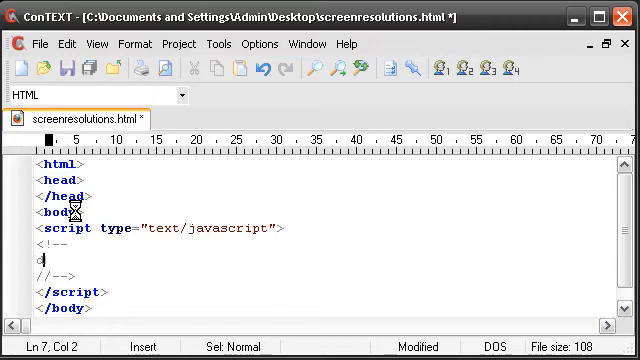
pyautogui.write('ocume')
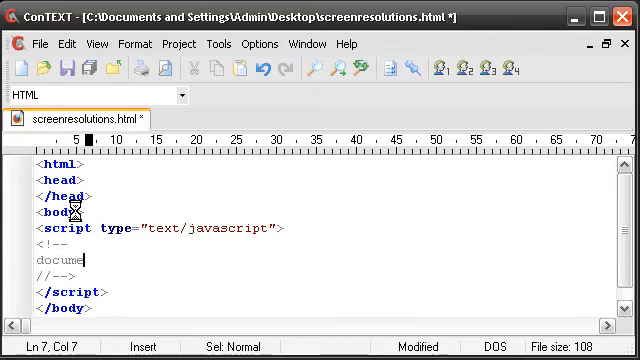
pyautogui.write('nt.write')
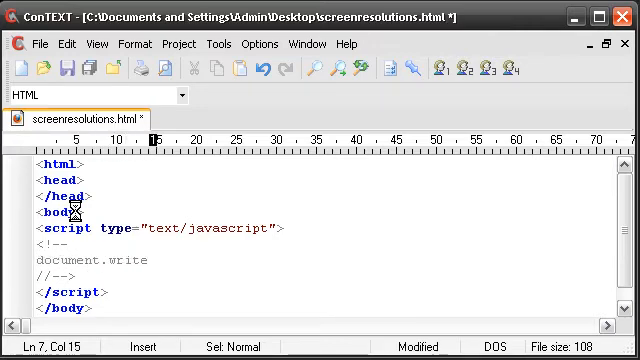
pyautogui.write('(')
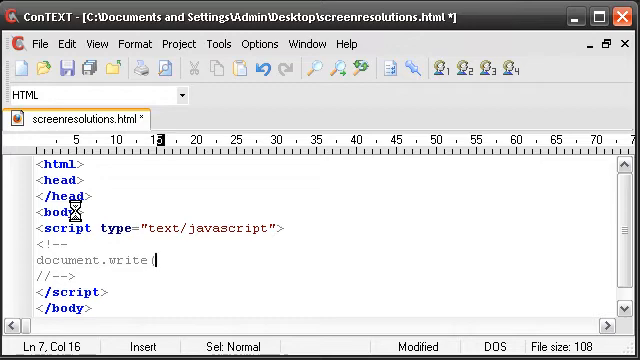
pyautogui.write('screen.w')
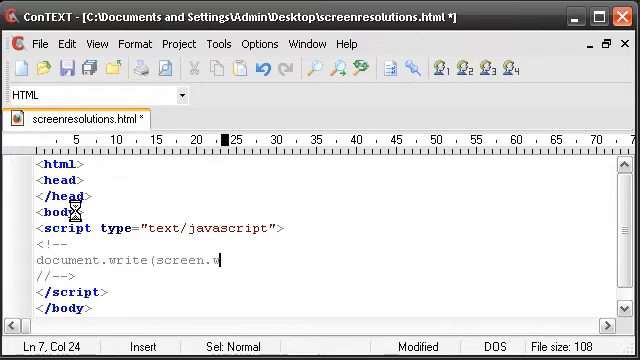
pyautogui.write('idth')
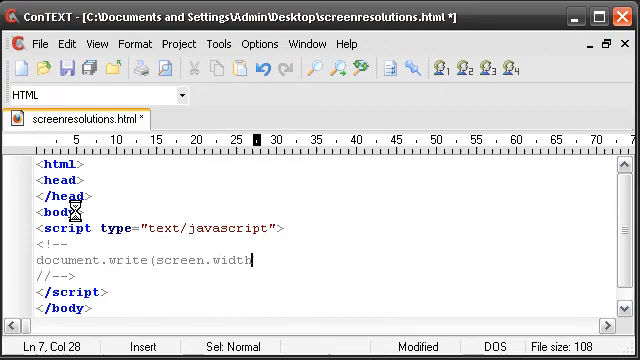
pyautogui.write("+'x'")
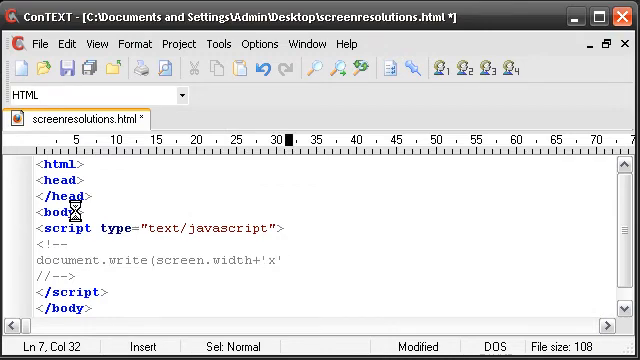
pyautogui.write('+')
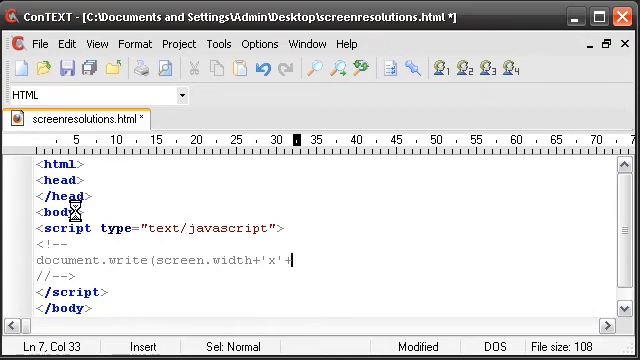
pyautogui.write('screen.')
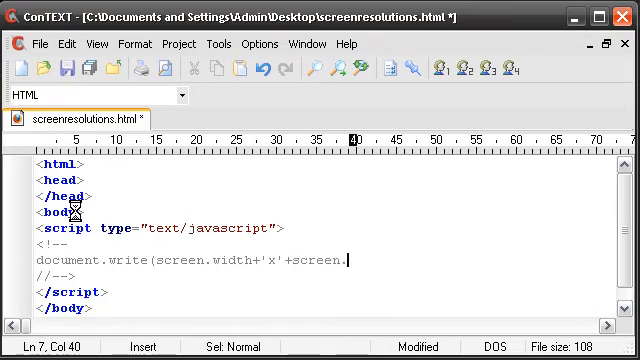
pyautogui.write('height_')
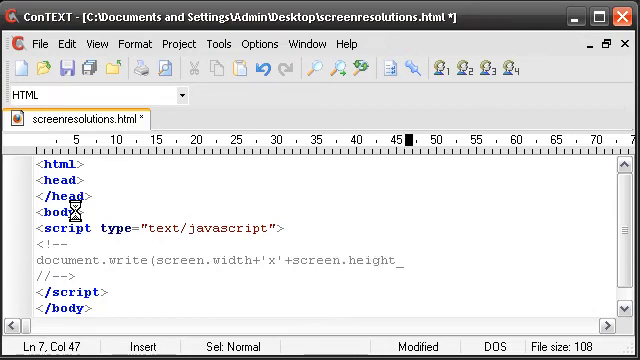
pyautogui.write(';')
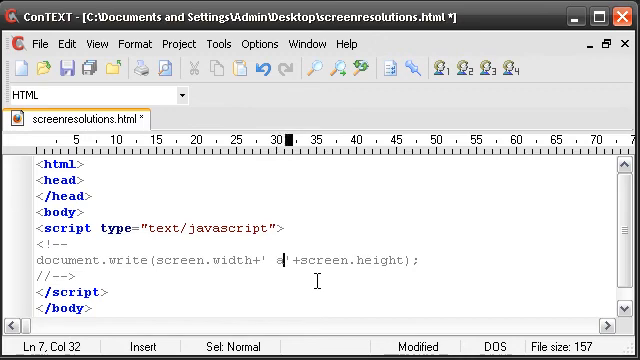
# Try 'and or by' as the separator text, settle on 'x', and save screenresolutions.html.
pyautogui.write('and or by or')
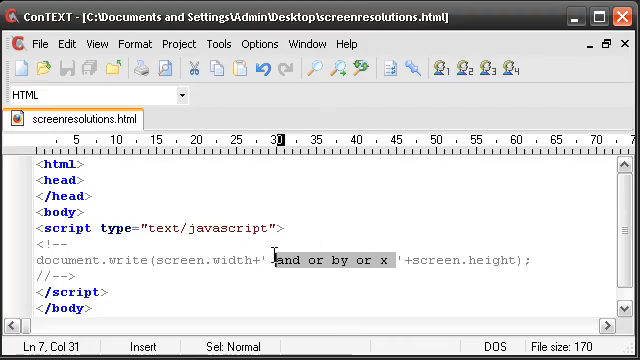
pyautogui.write('x')
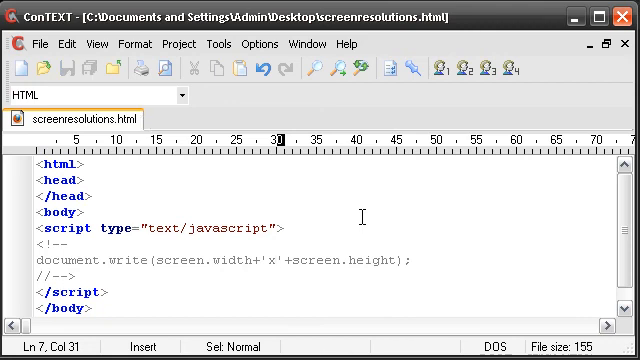